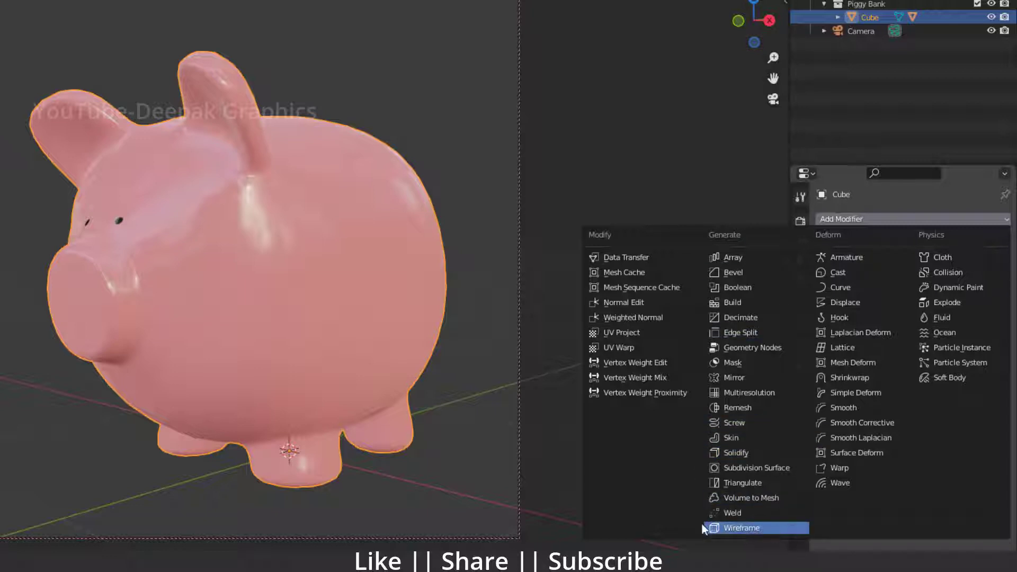
Step: Add a Wireframe modifier from the Generate list in Modifier Properties
{"action": "left_click", "coordinate": [741, 527]}
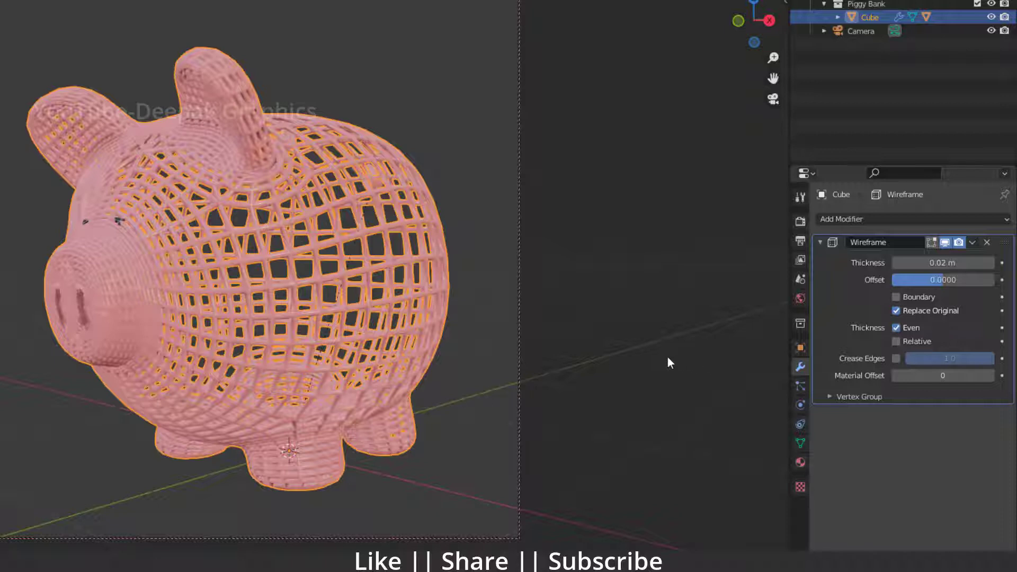
{"action": "mouse_move", "coordinate": [859, 350]}
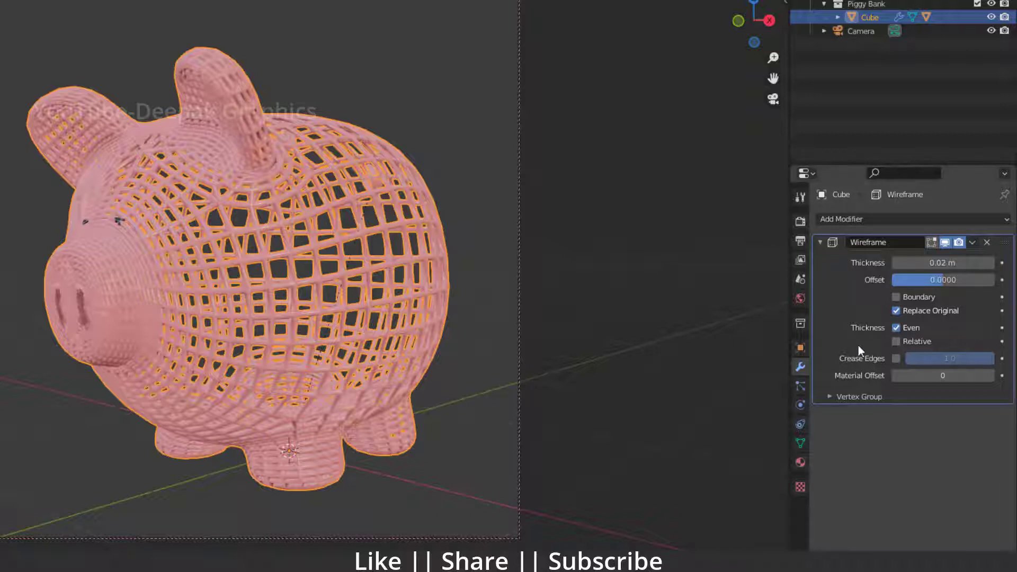
Step: Uncheck Replace Original so the solid pig stays beneath the wires
{"action": "left_click", "coordinate": [896, 311]}
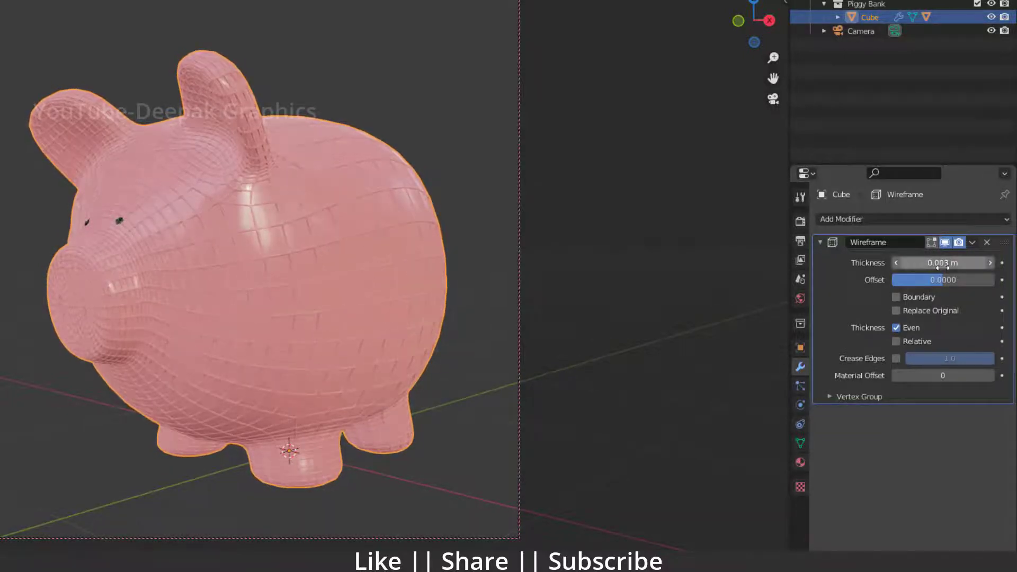
{"action": "scroll", "scroll_direction": "up", "scroll_amount": 3}
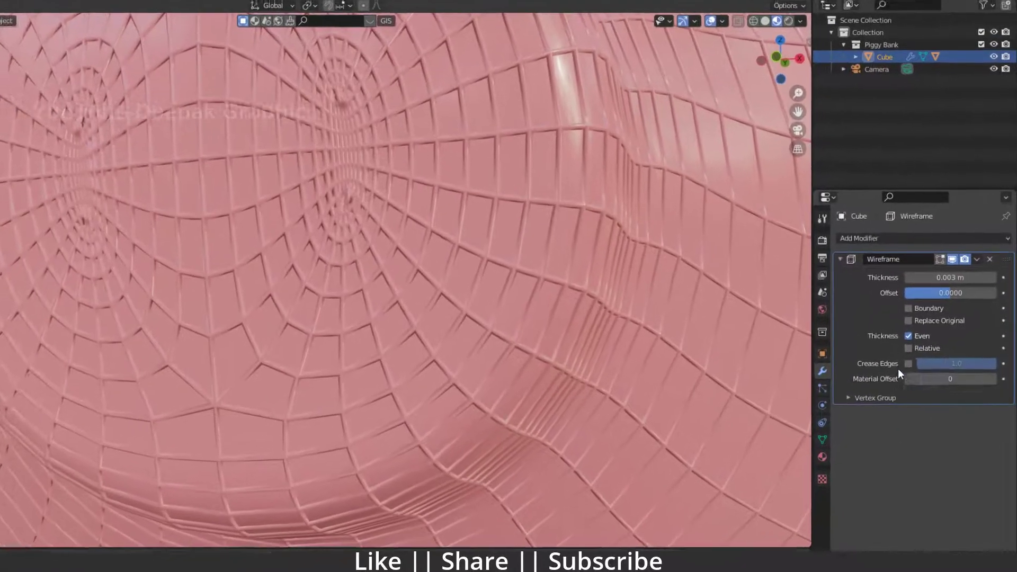
Step: Enable Relative thickness on the Wireframe modifier
{"action": "left_click", "coordinate": [906, 352]}
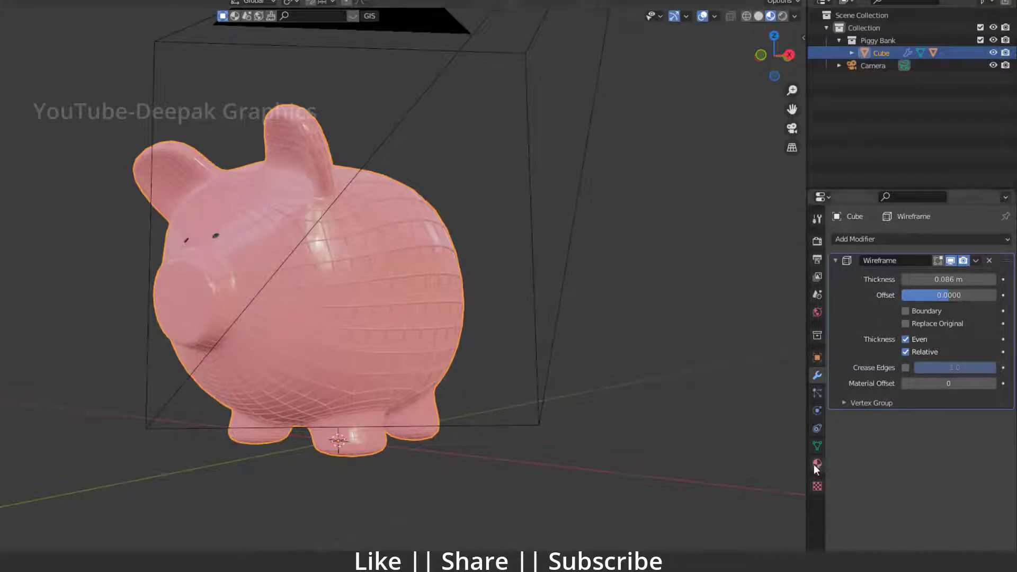
Step: Create a new 'Wire' material in the second slot with a black Base Color
{"action": "left_click", "coordinate": [817, 464]}
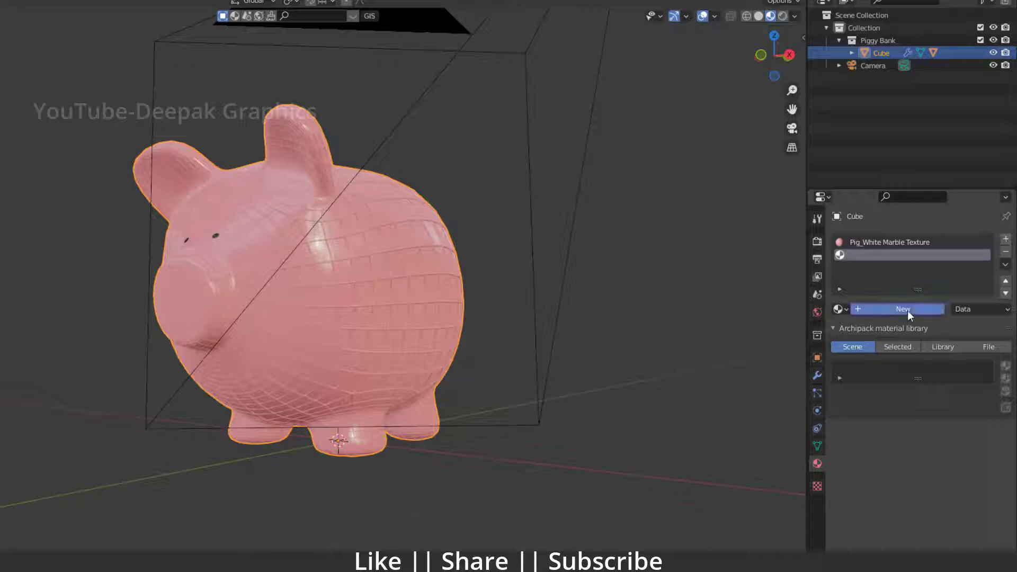
{"action": "left_click", "coordinate": [901, 309]}
{"action": "type", "text": "Wire"}
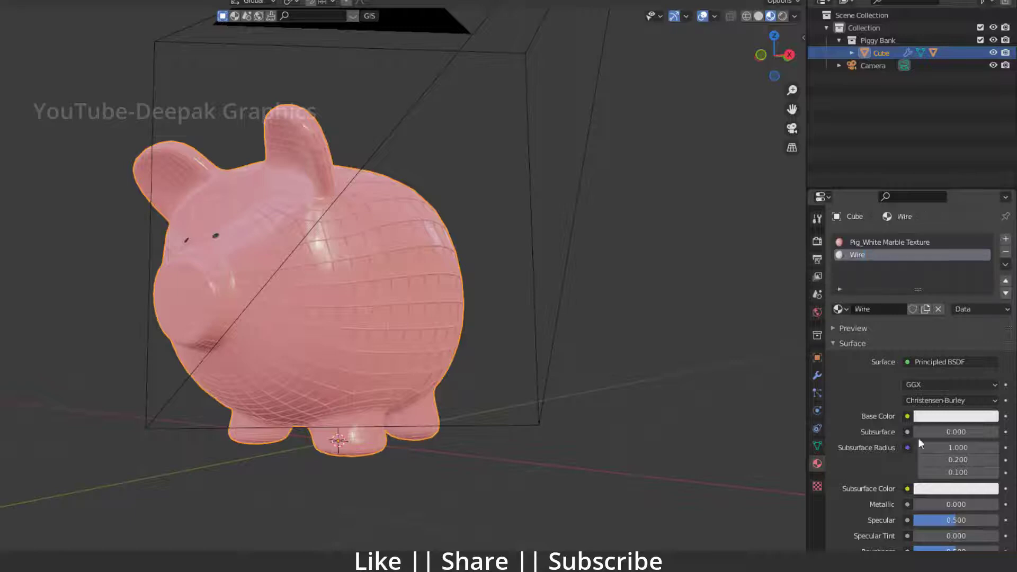
{"action": "left_click", "coordinate": [954, 416]}
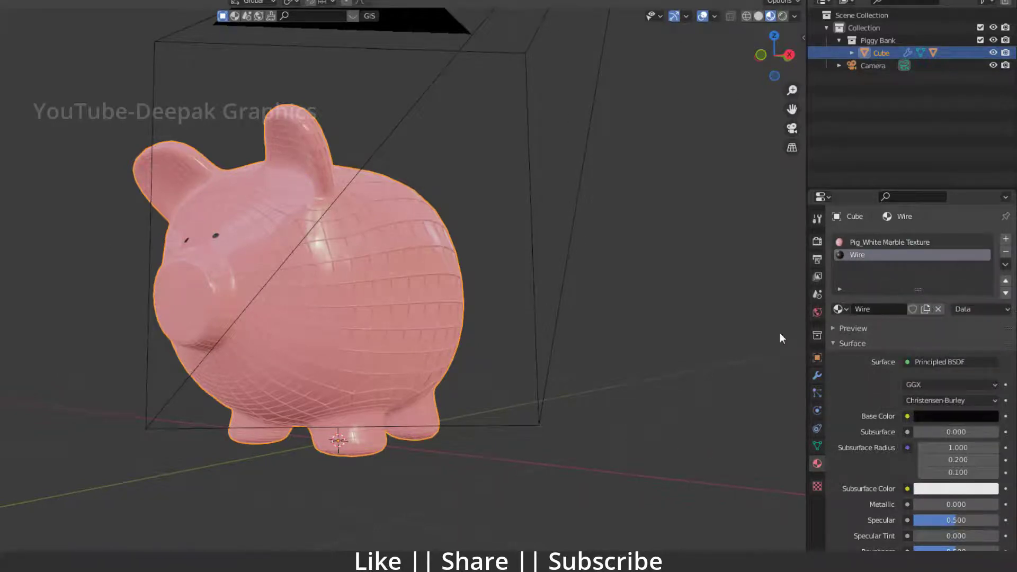
Step: Set the Wireframe modifier's Material Offset to 1 to use the Wire material
{"action": "left_click", "coordinate": [817, 374]}
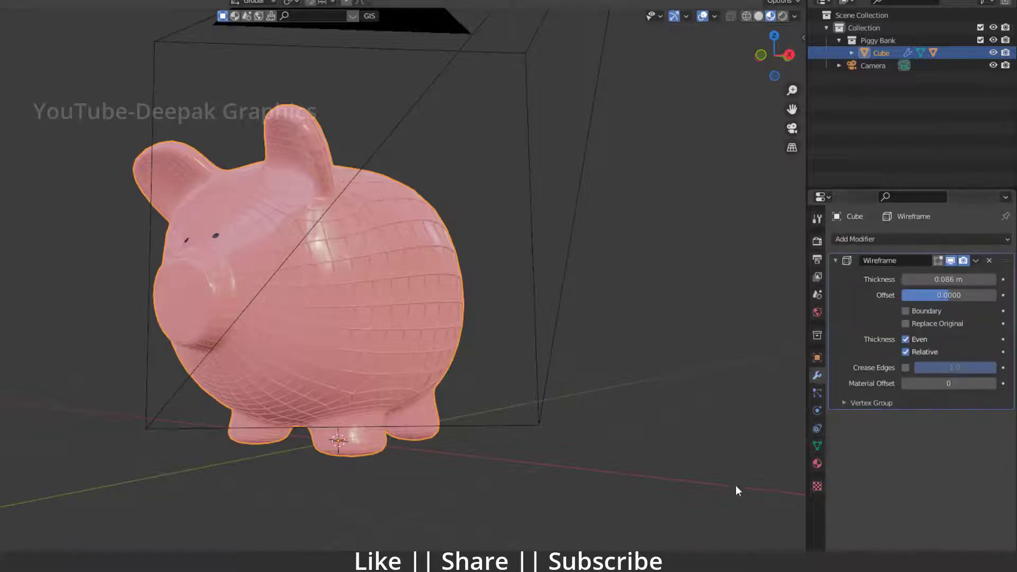
{"action": "mouse_move", "coordinate": [884, 379]}
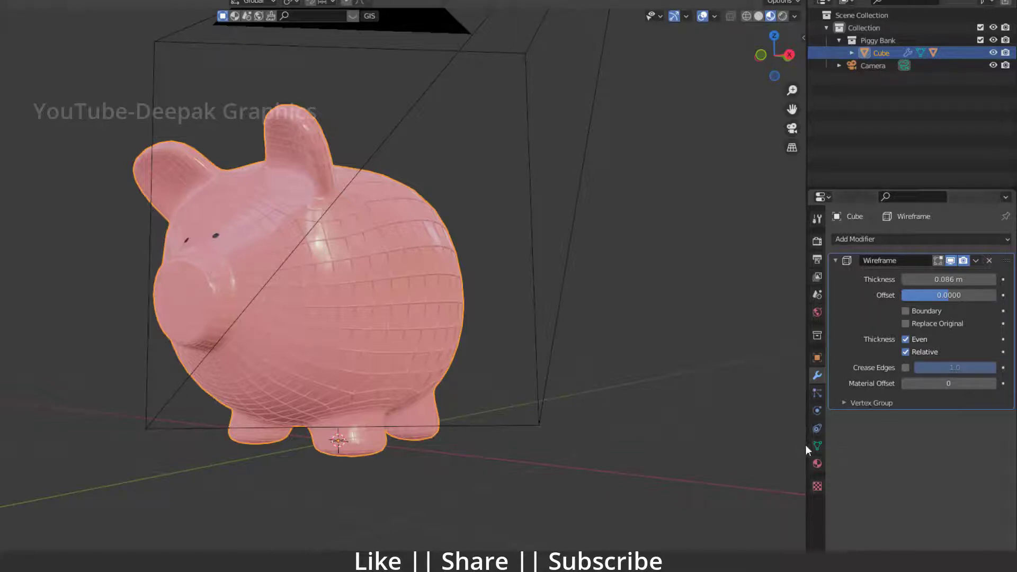
{"action": "left_click", "coordinate": [1000, 383]}
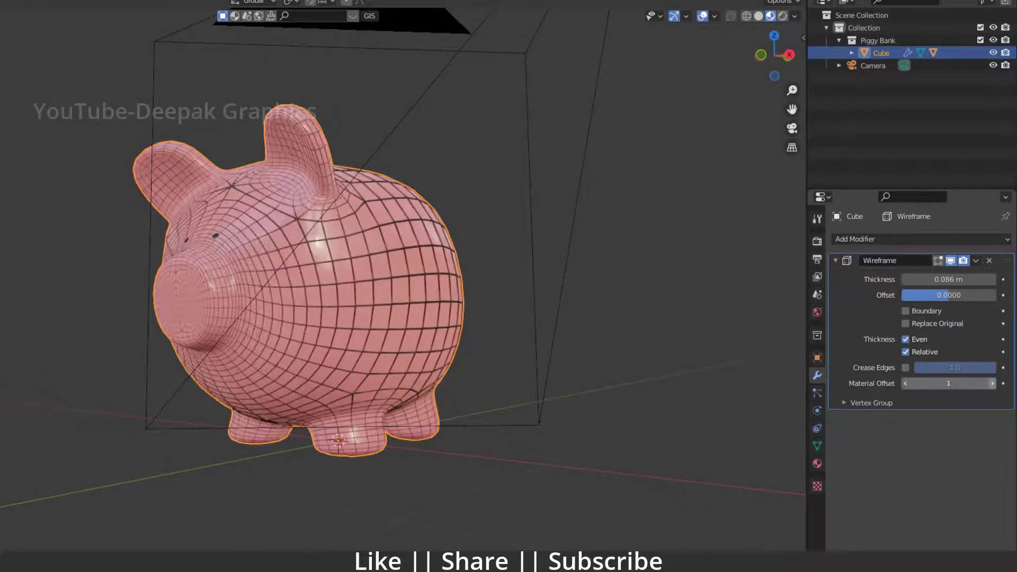